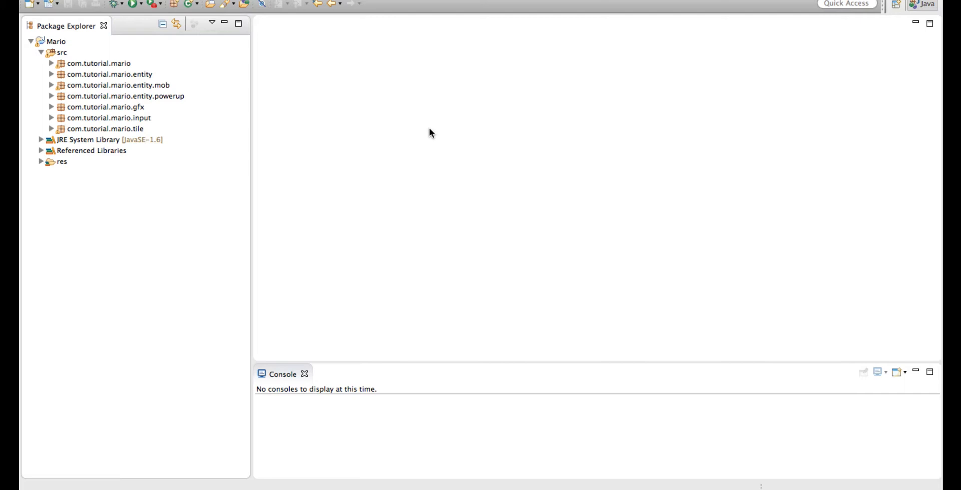
Create the com.tutorial.mario.states package under com.tutorial.mario
click(98, 63)
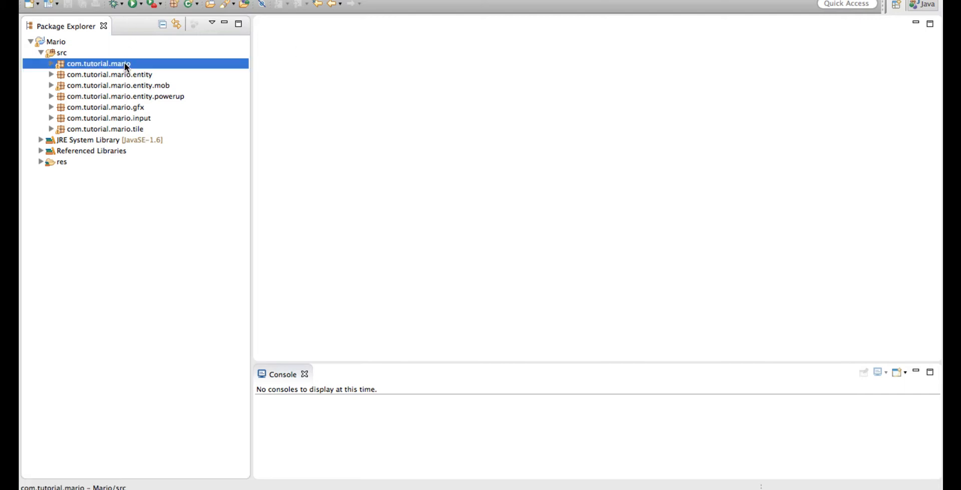
right_click(98, 63)
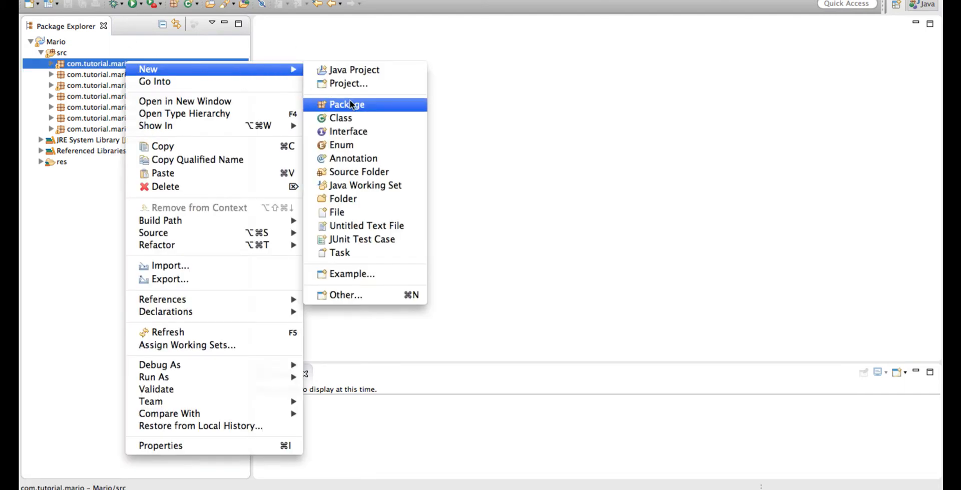
click(346, 104)
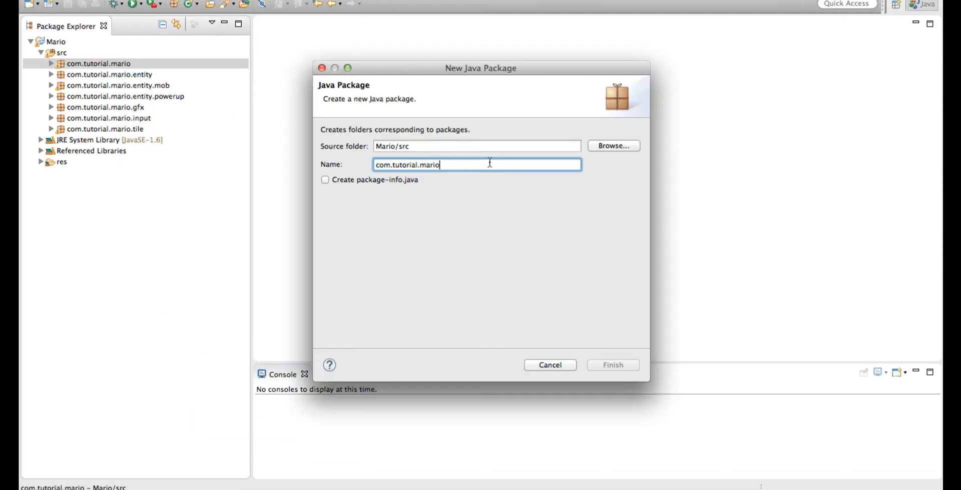
text(.states)
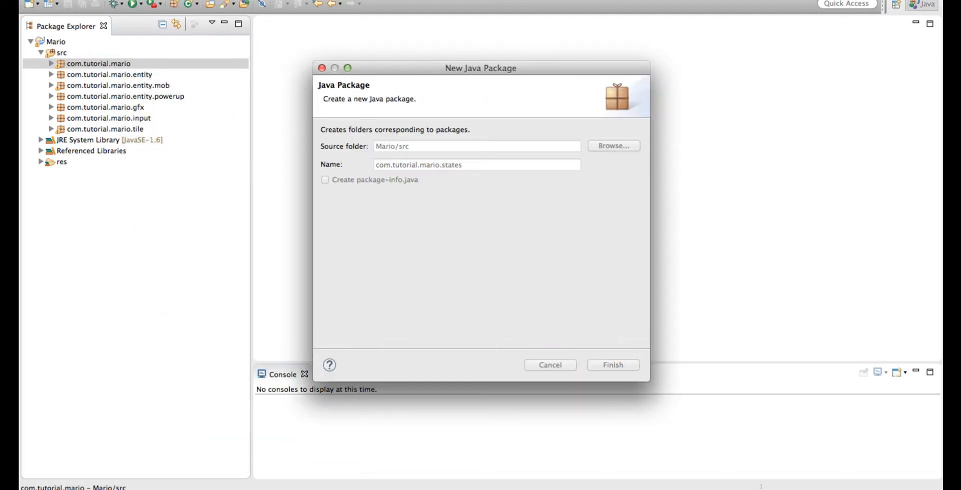
click(611, 365)
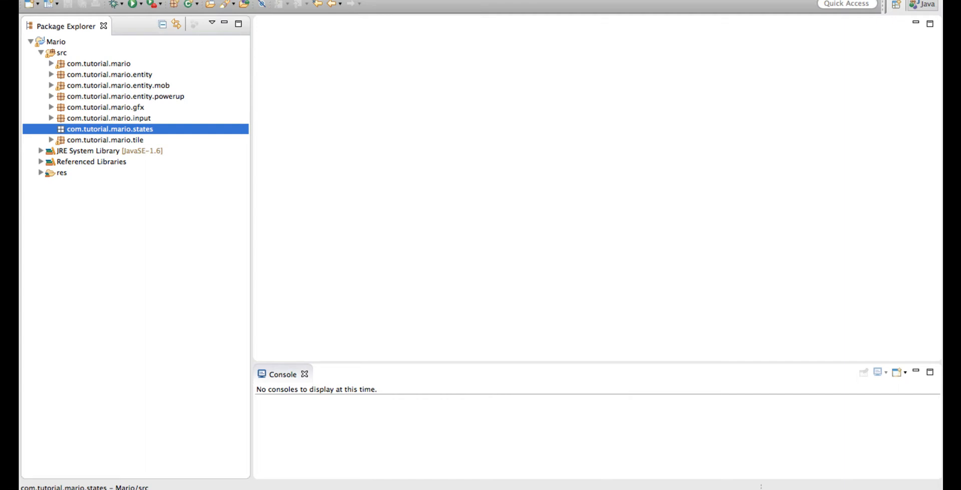
click(51, 63)
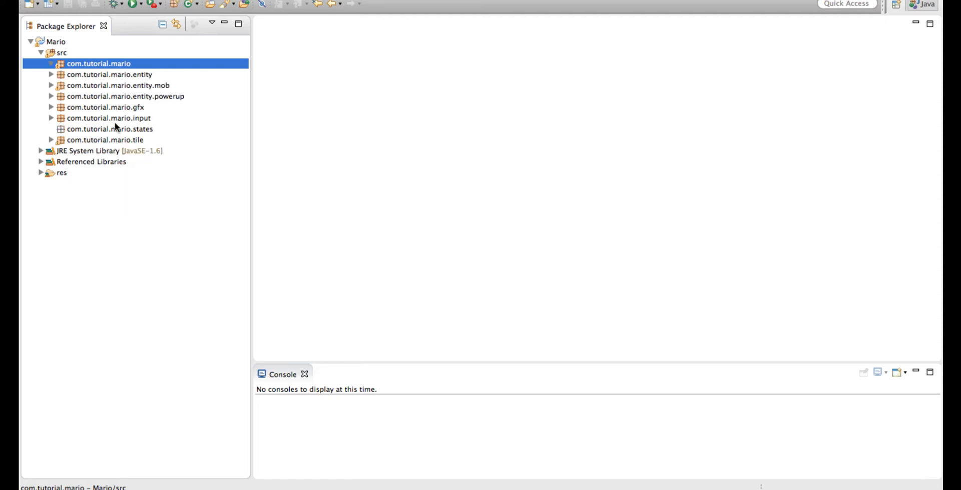
mouse_move(170, 210)
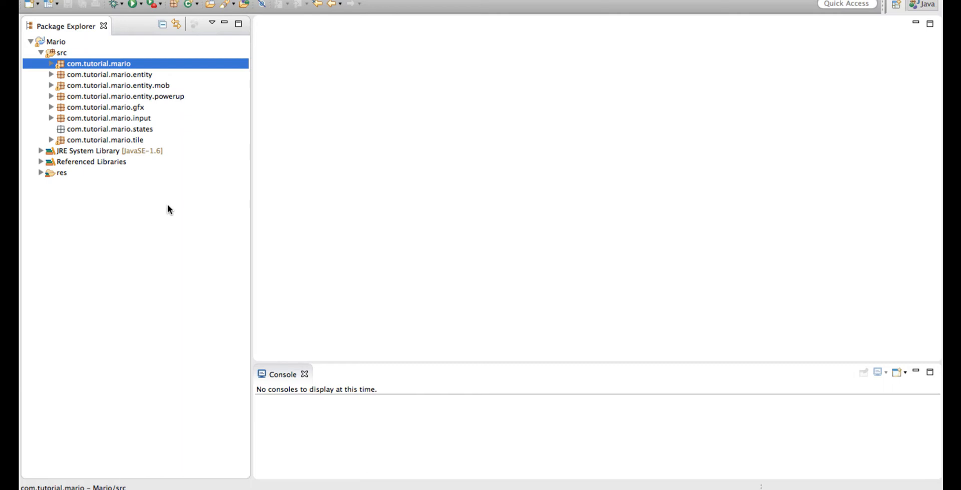
mouse_move(157, 227)
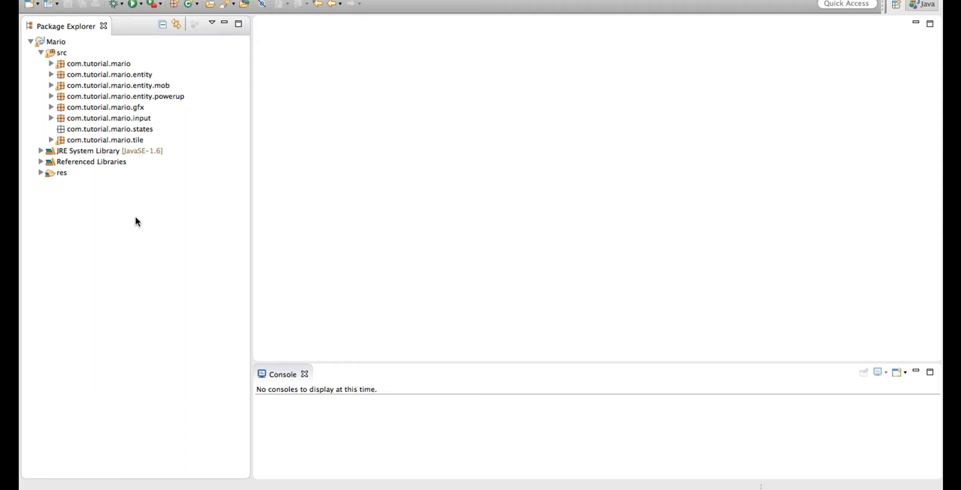
Create a new PlayerState enum in the com.tutorial.mario.states package
right_click(109, 129)
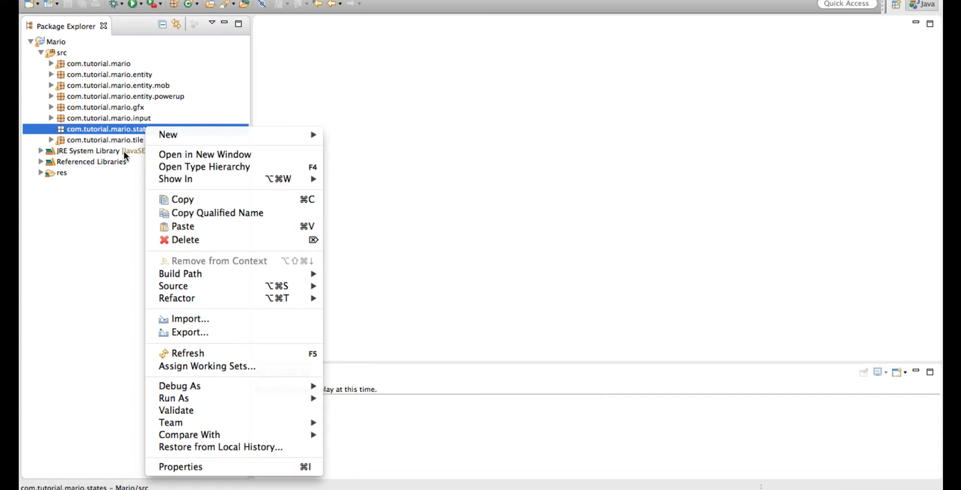
mouse_move(169, 136)
text(P)
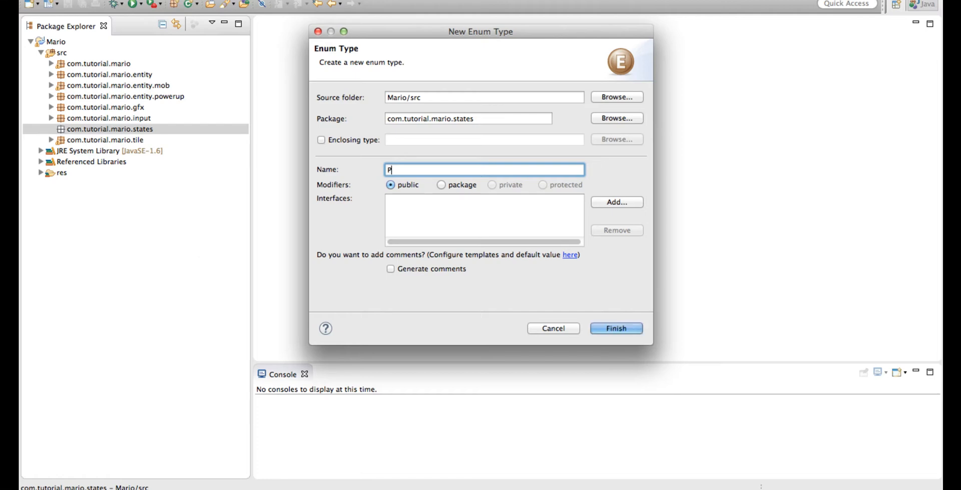
text(layerState)
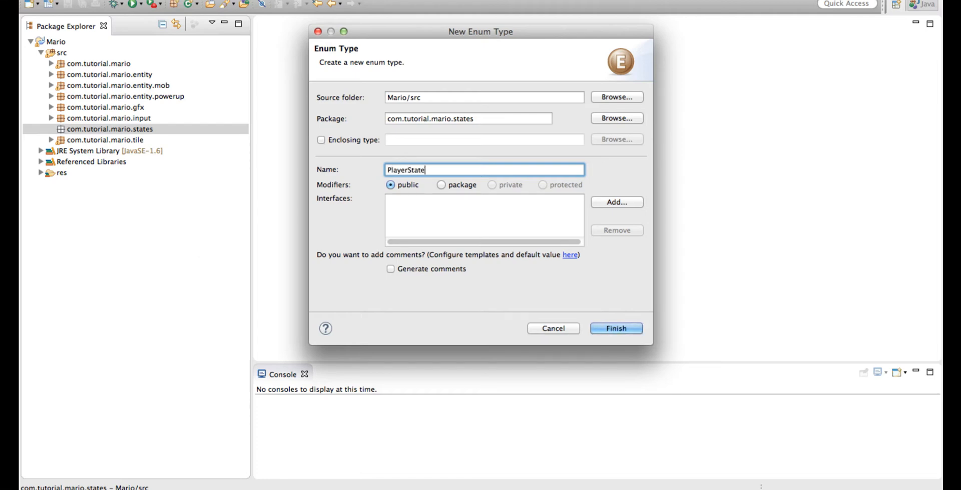
click(615, 327)
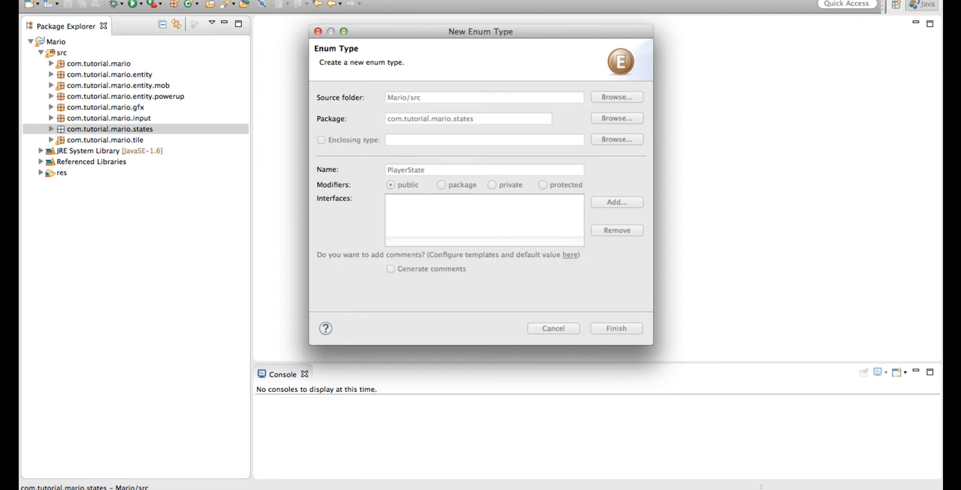
click(615, 329)
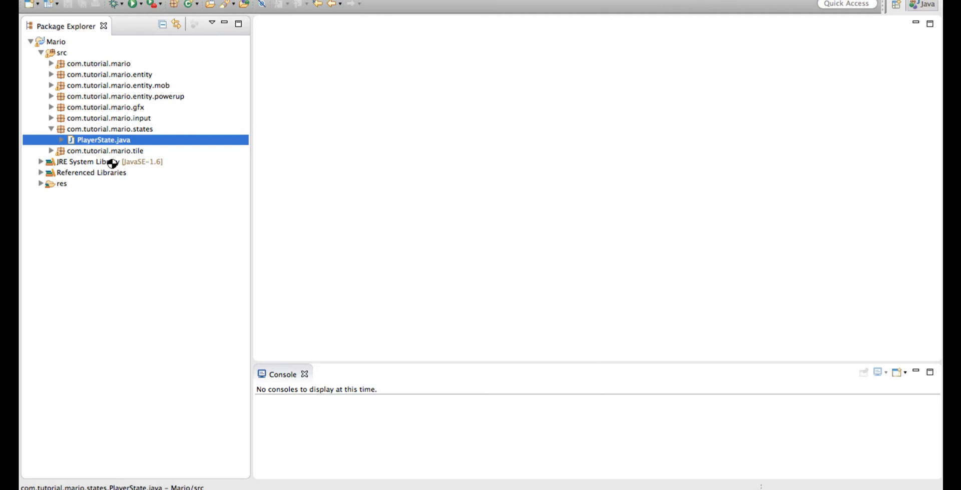
Add BIG, SMALL and DEAD constants to PlayerState, then expand the mob package
double_click(104, 140)
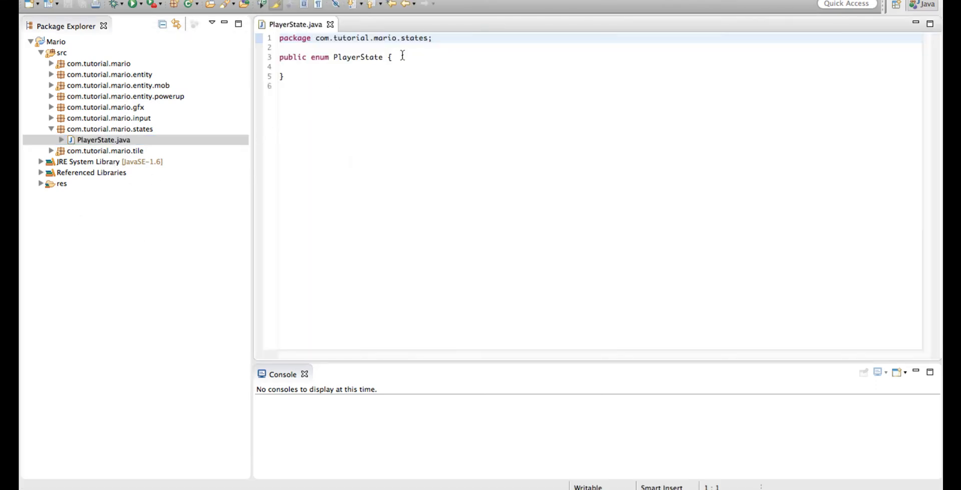
click(392, 57)
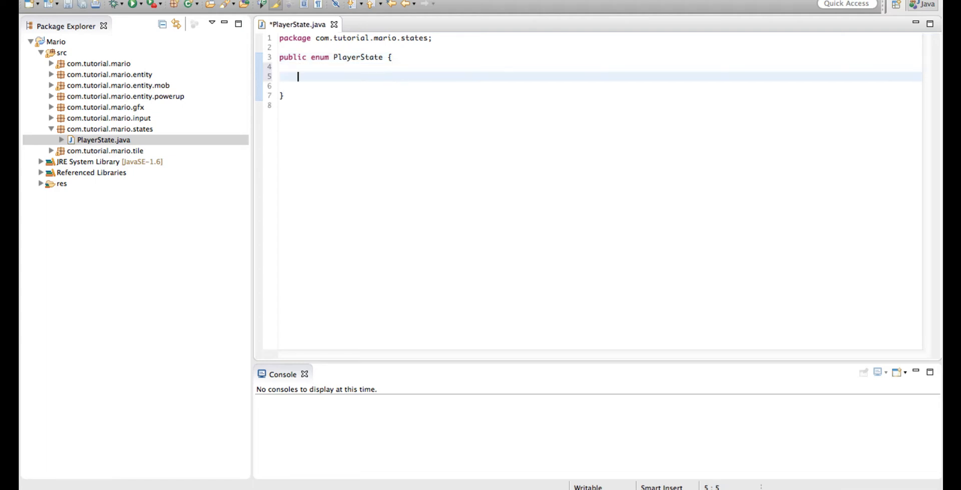
text(BIG, S)
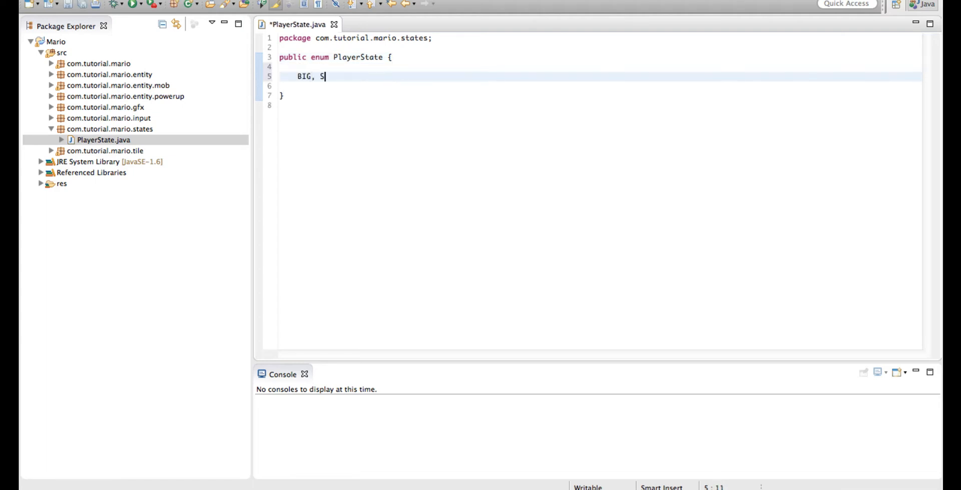
text(MALL, DEAD)
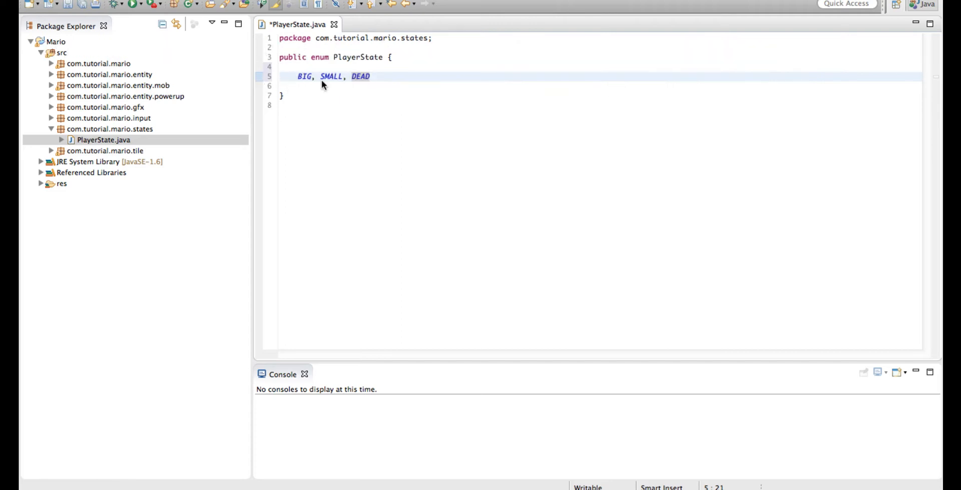
click(118, 85)
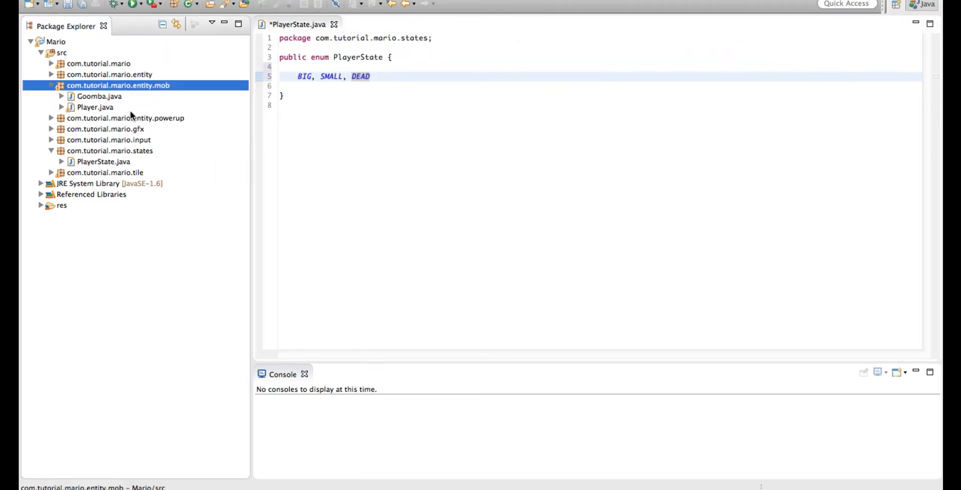
Declare a private PlayerState state field in Player.java
double_click(95, 106)
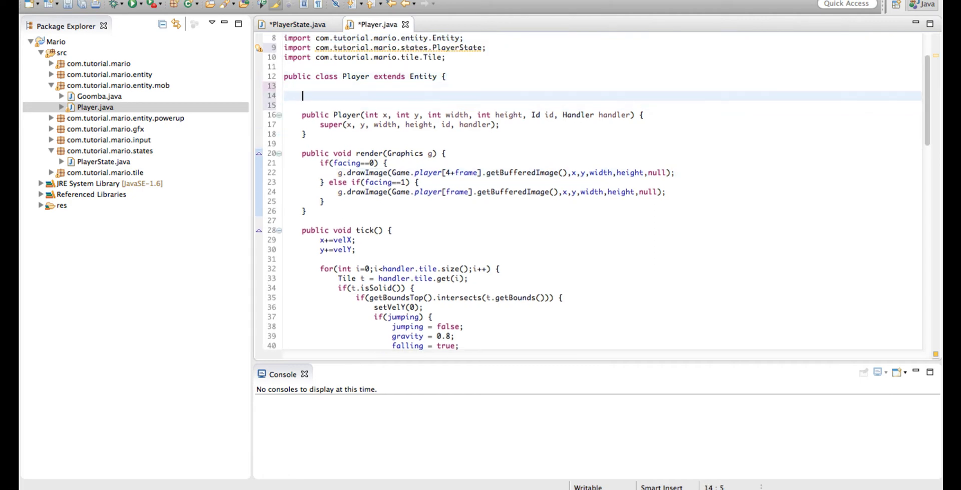
text(private PlayerState state)
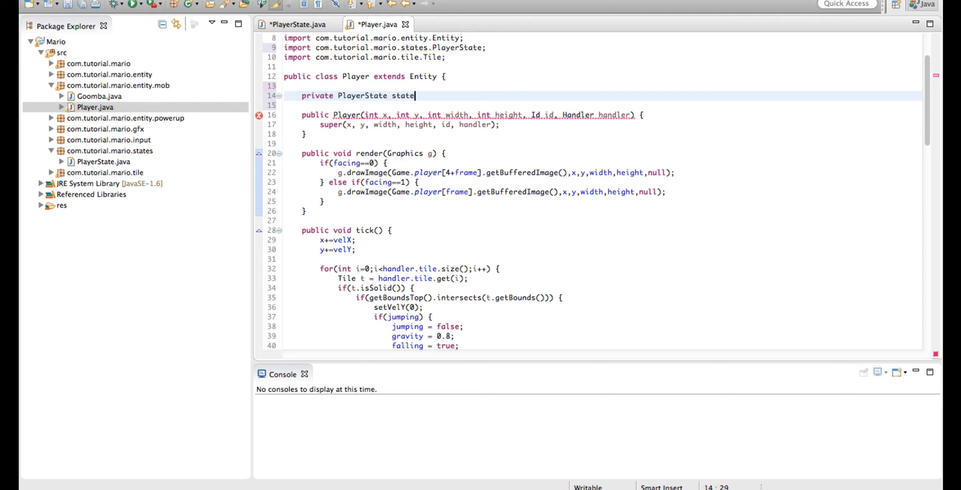
text(;)
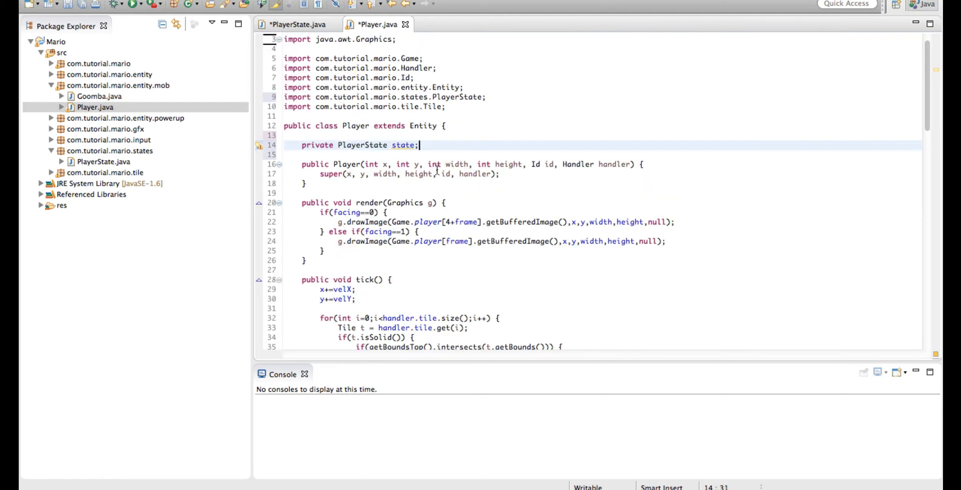
Initialize state to PlayerState.SMALL after the super call in the Player constructor
click(532, 174)
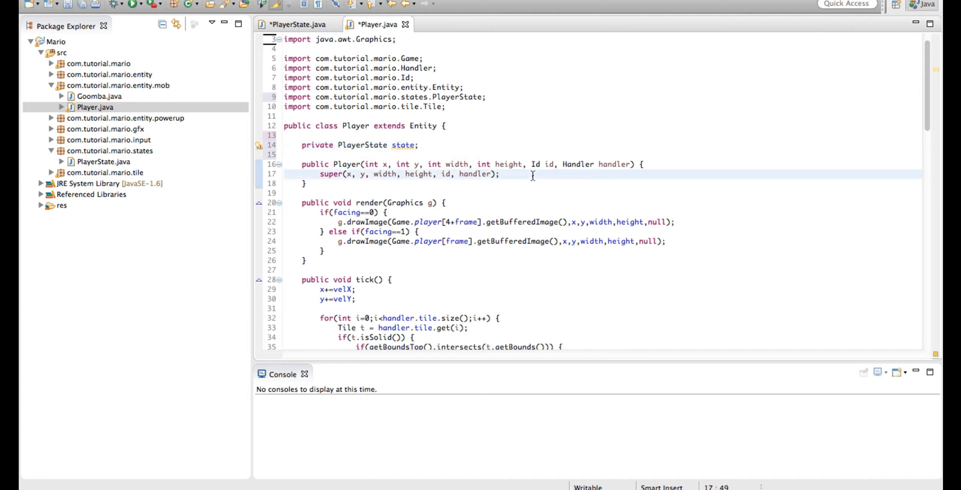
text(state)
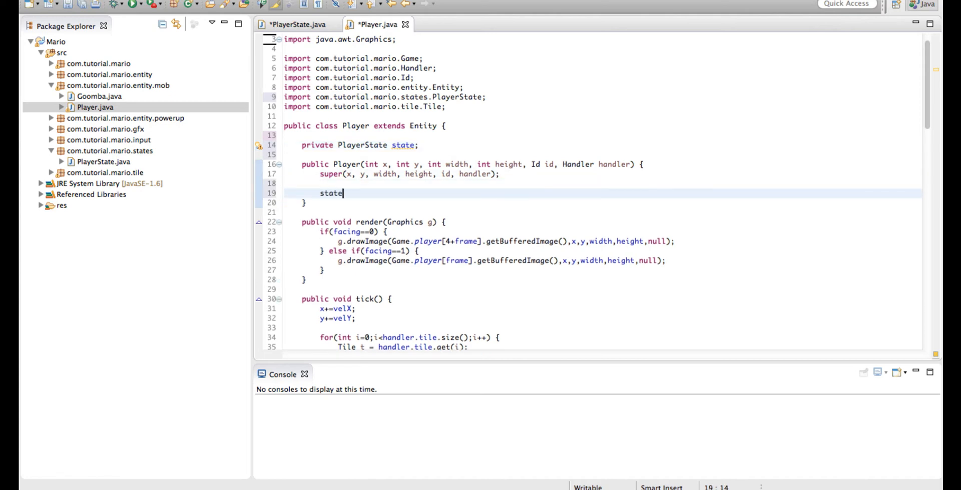
text(= Play)
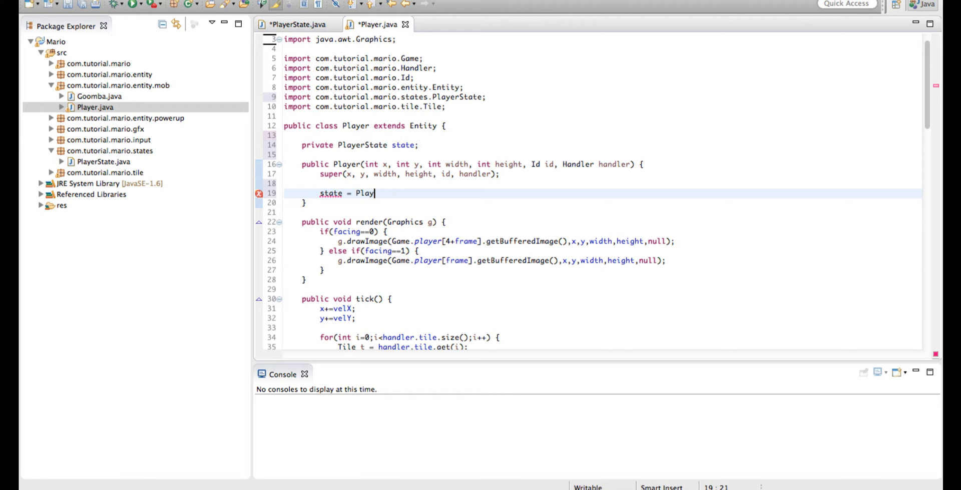
text(erState.SMALL;)
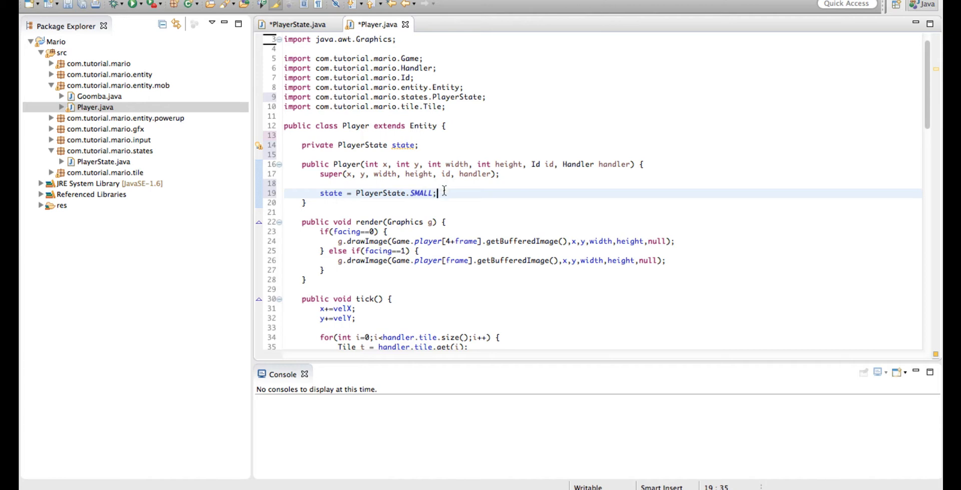
click(498, 174)
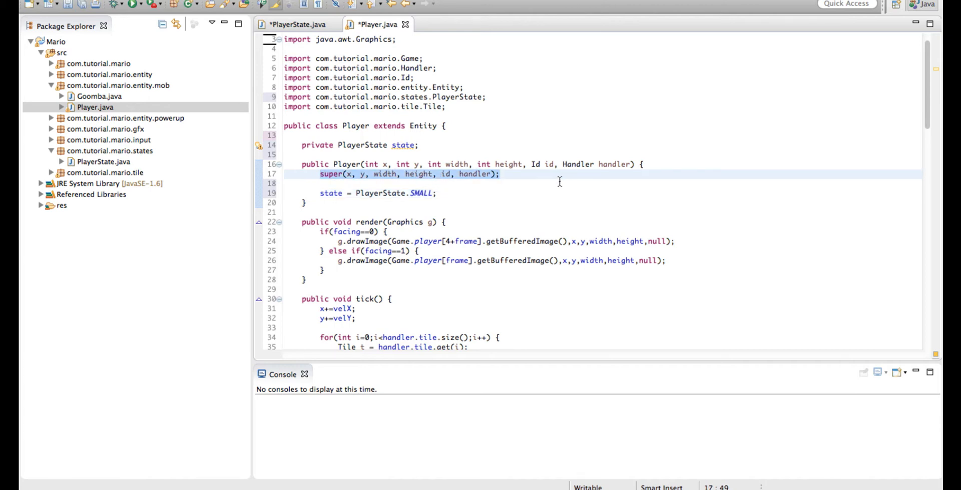
In the mushroom collision, set state to PlayerState.BIG only when state is SMALL
scroll(down, 3)
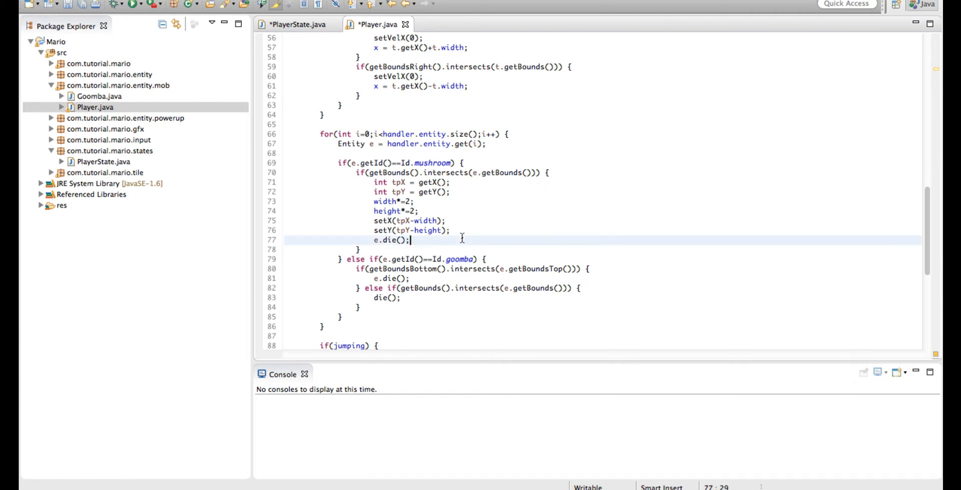
click(450, 231)
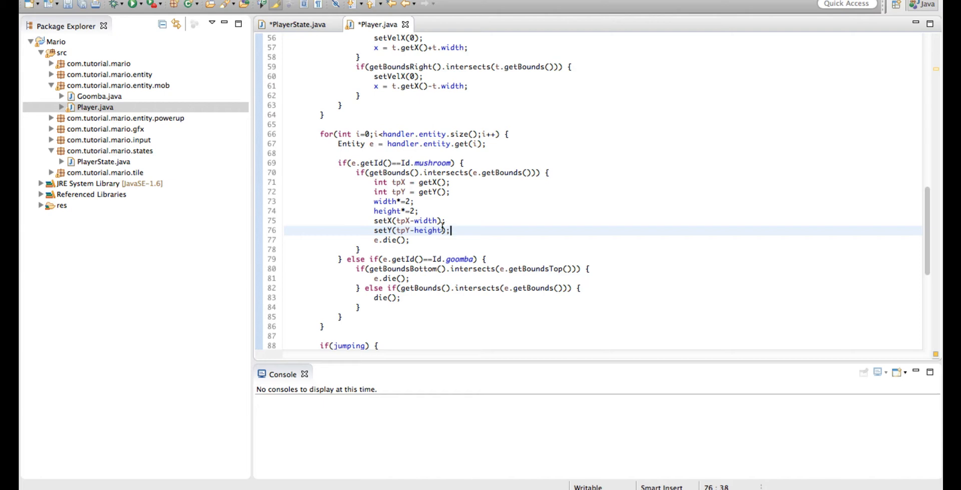
text(state =)
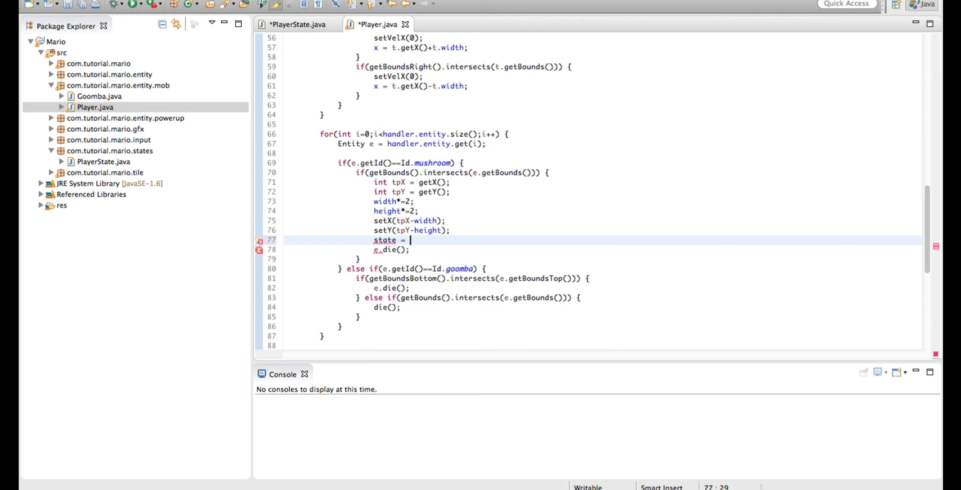
text(PlayerStat)
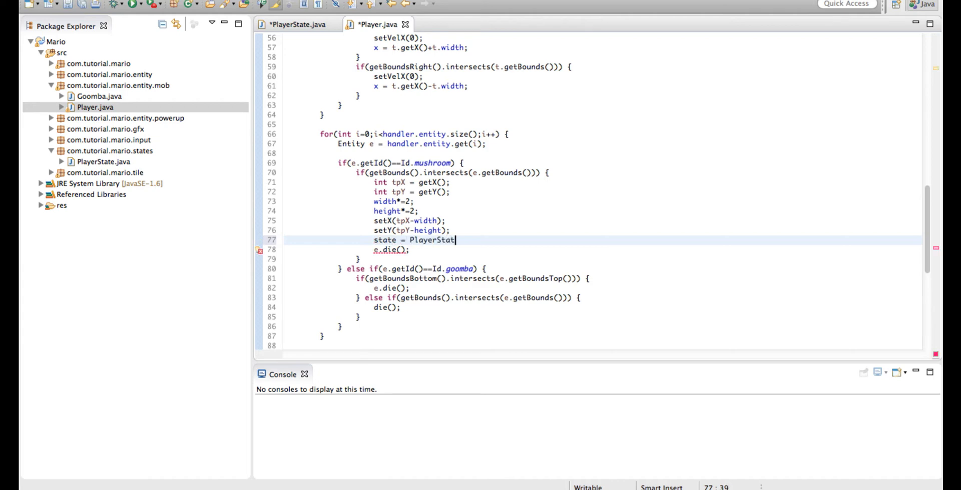
text(.BI)
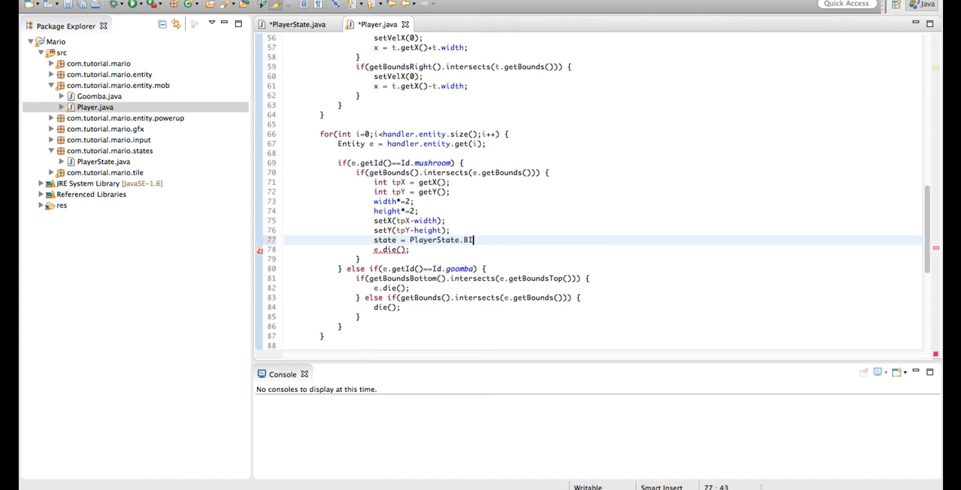
text(G;)
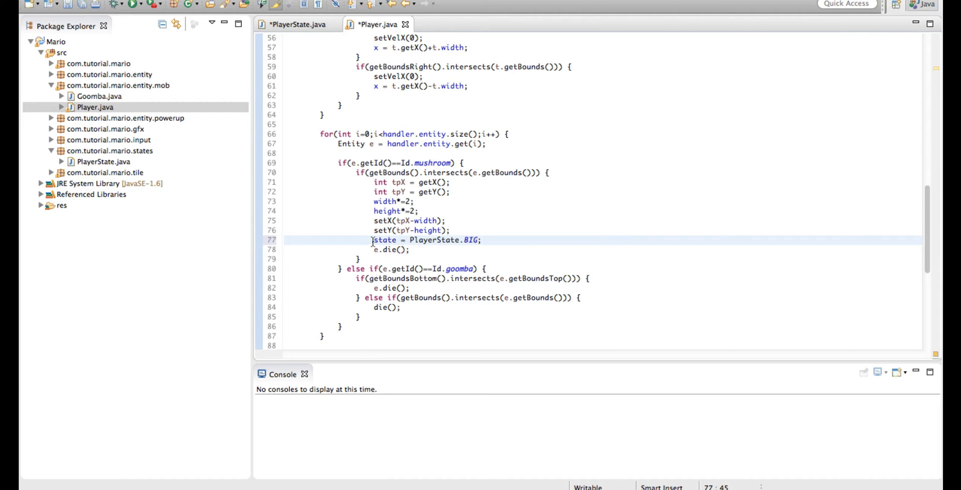
text(if())
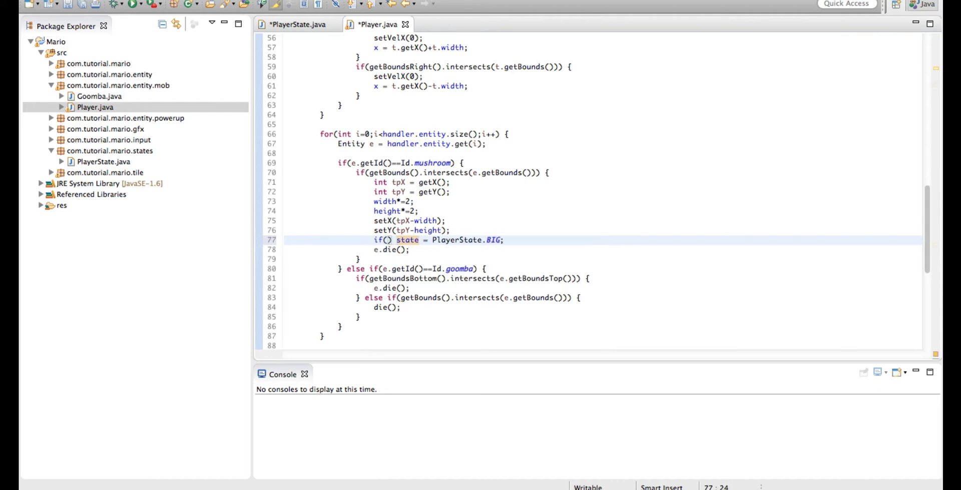
text(s)
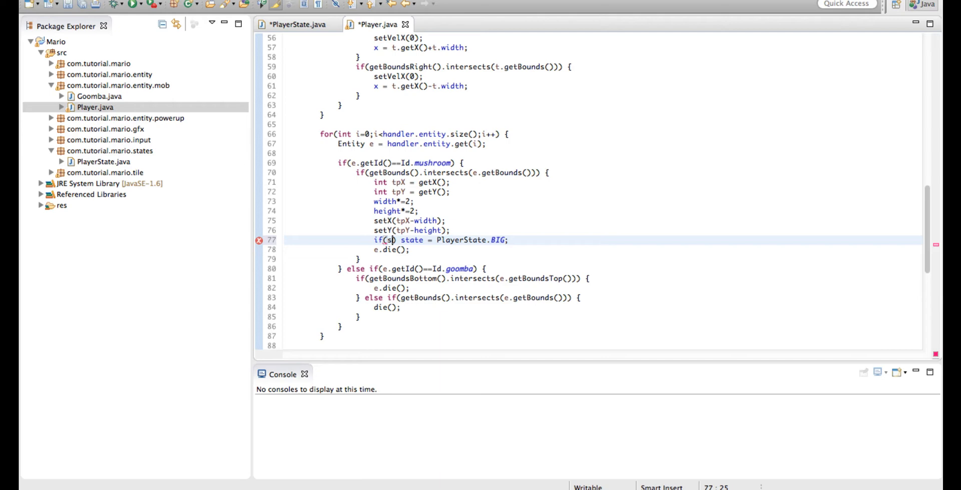
text(tate==Pla)
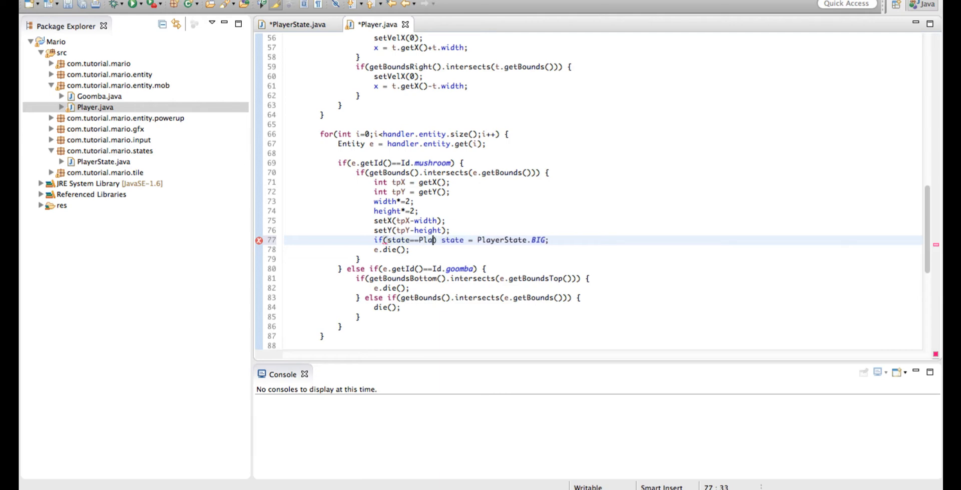
text(PlayerState.SMALL))
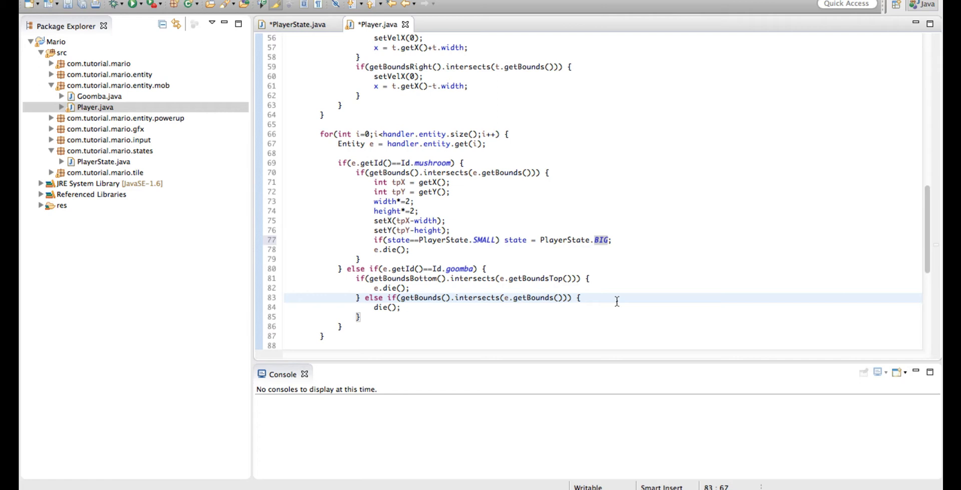
In the goomba branch, add if(state==PlayerState.BIG) setting state to SMALL
text(if()
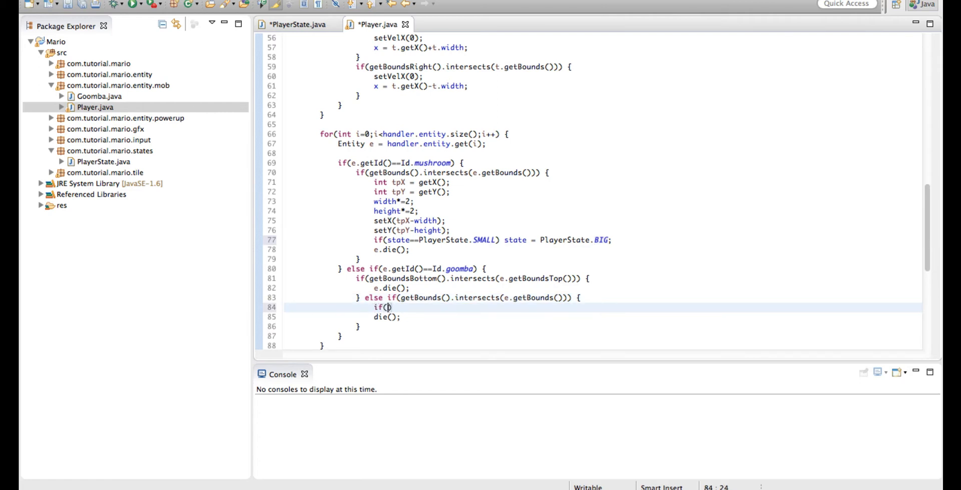
text(state==)
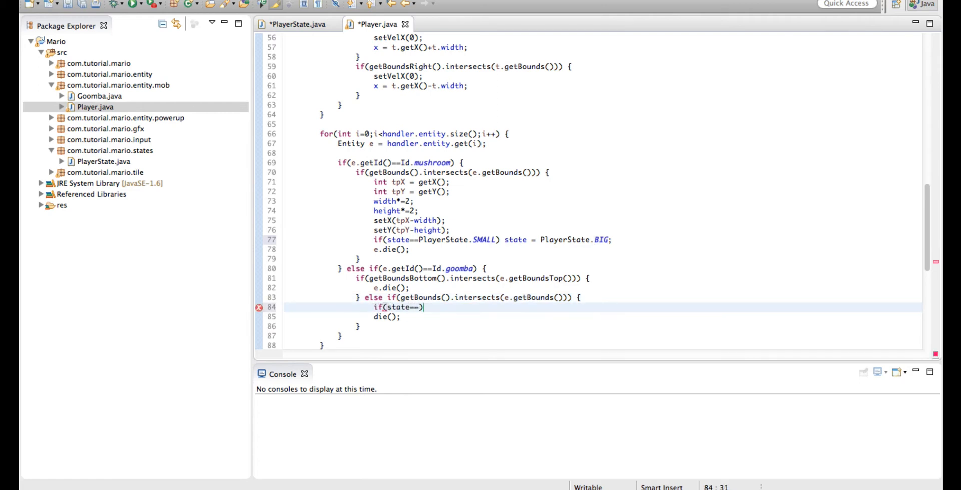
text(PlayerState)
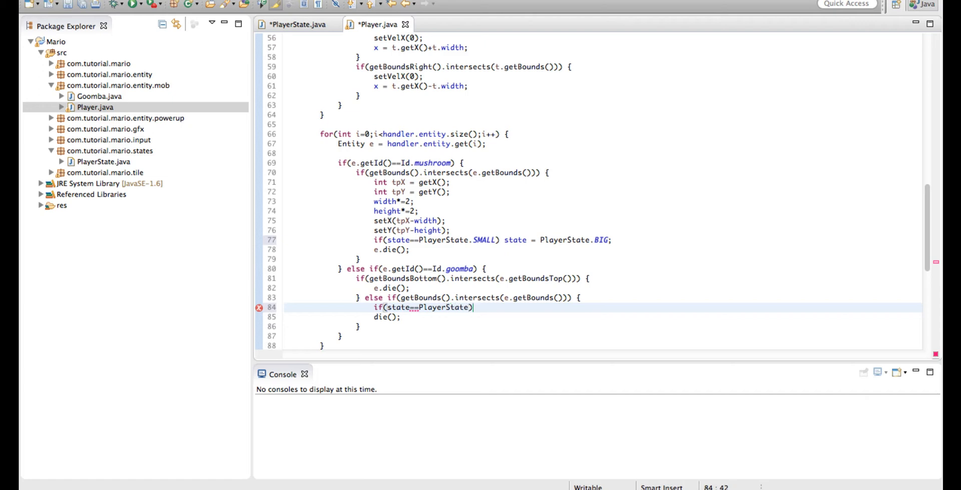
text(.BIG))
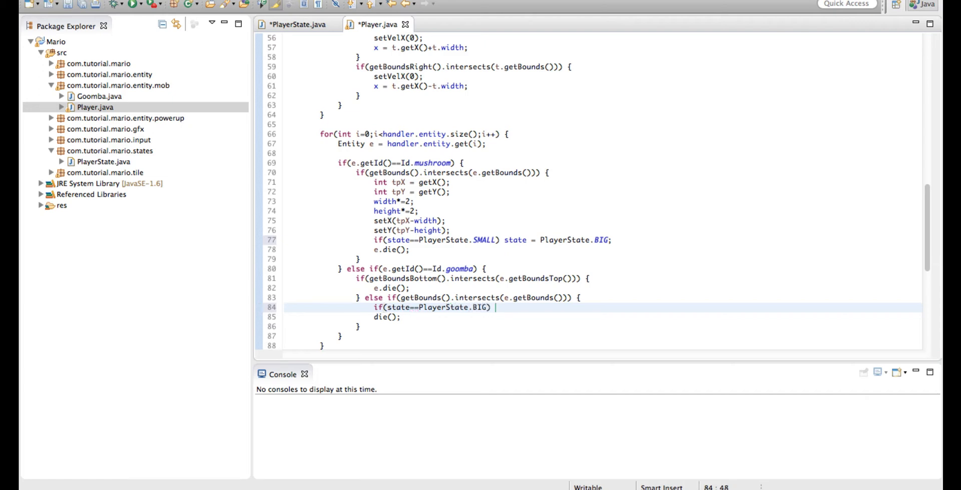
text(state = pla)
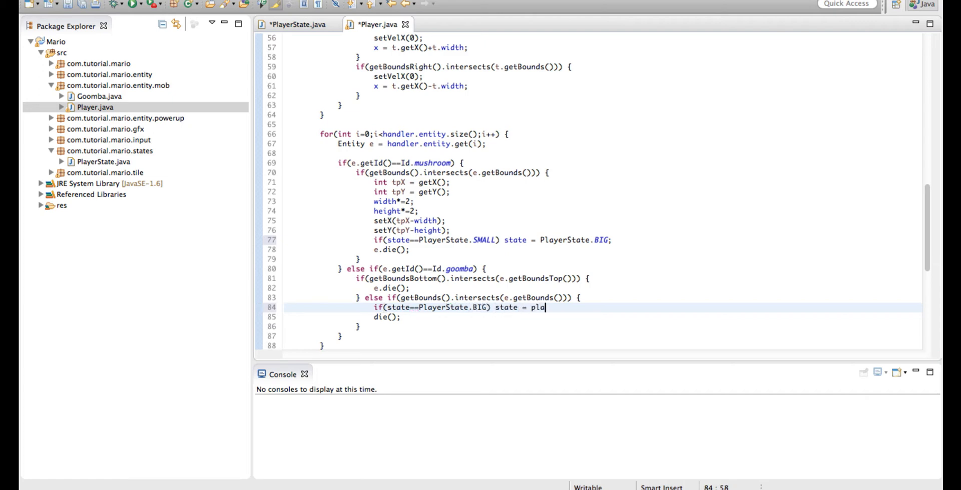
key(BackSpace)
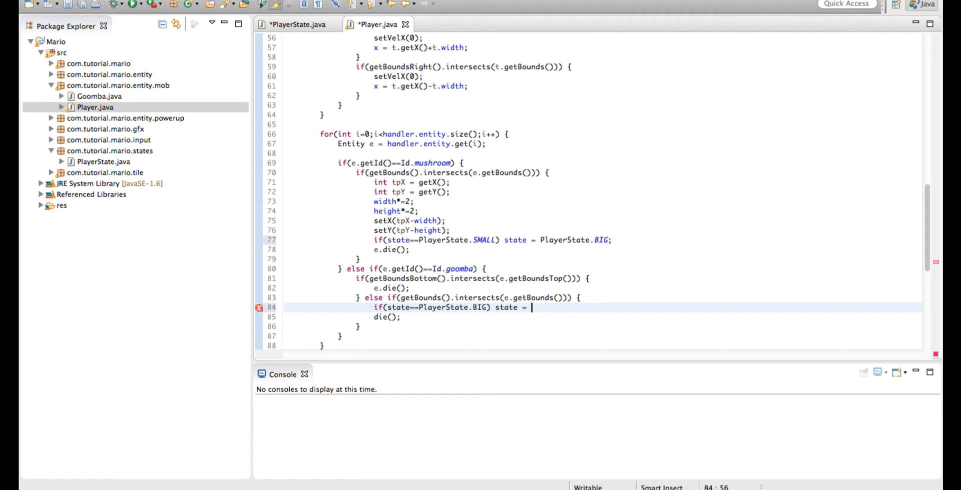
text(Player)
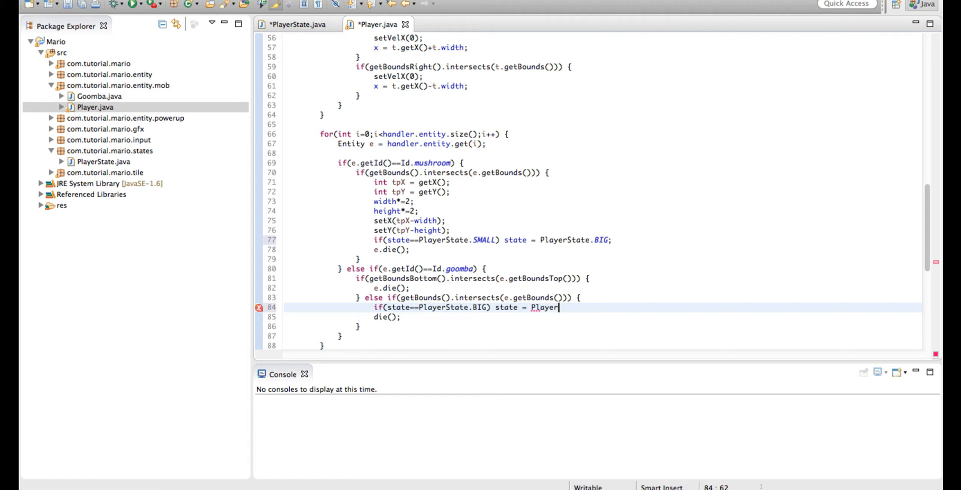
text(.smal)
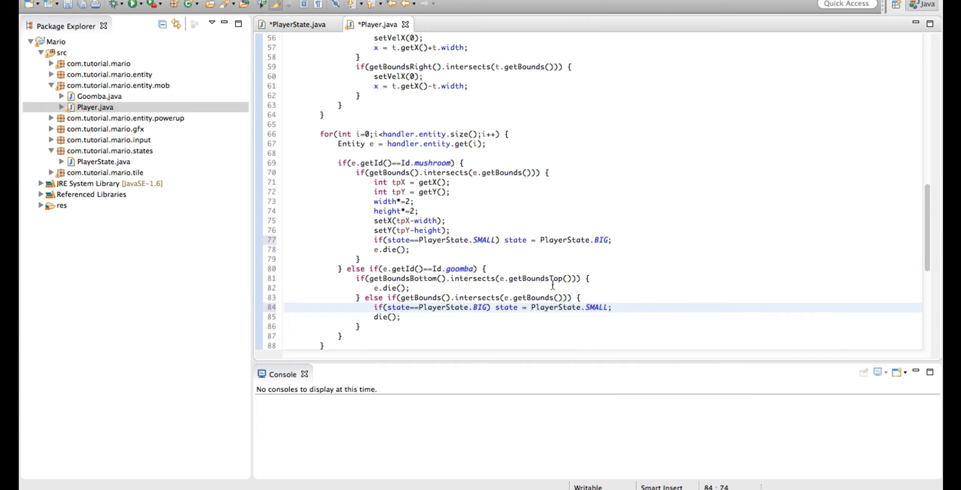
Wrap die() in else if(state==PlayerState.SMALL) {
text(else if(state))
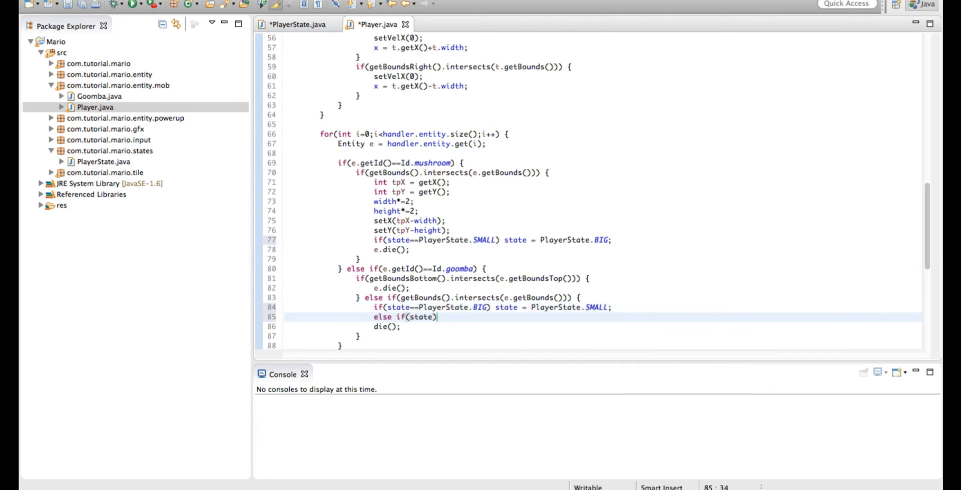
text(==Playr)
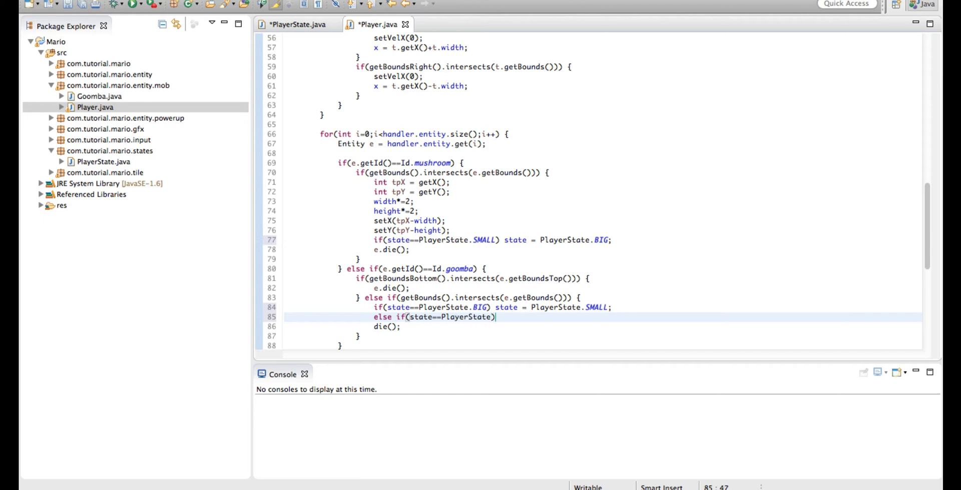
text(.SMALL)
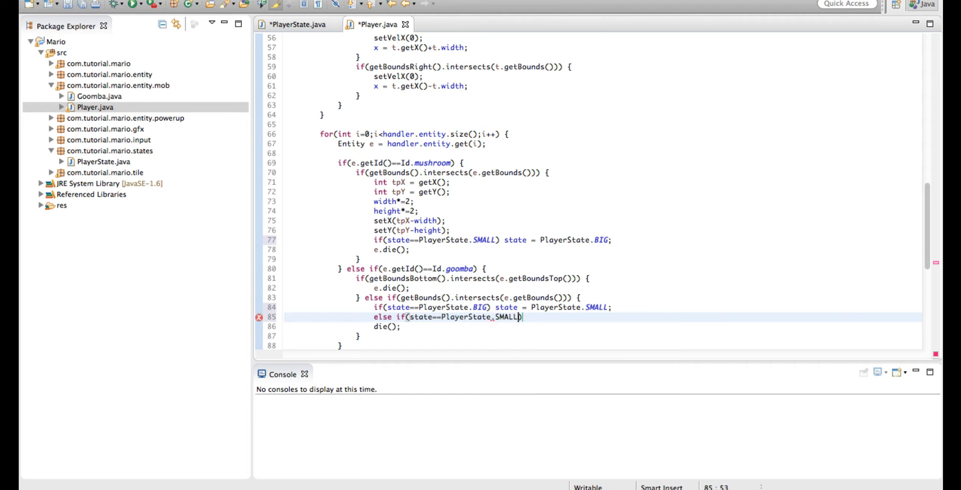
text({)
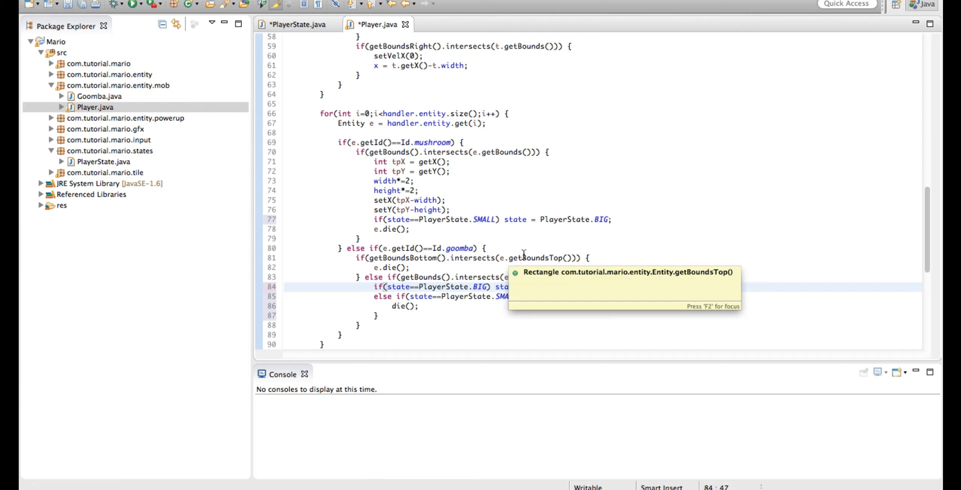
Make the BIG branch set state to SMALL and apply width/=2 and height/=2
text(state = PlayerState.SMALL;)
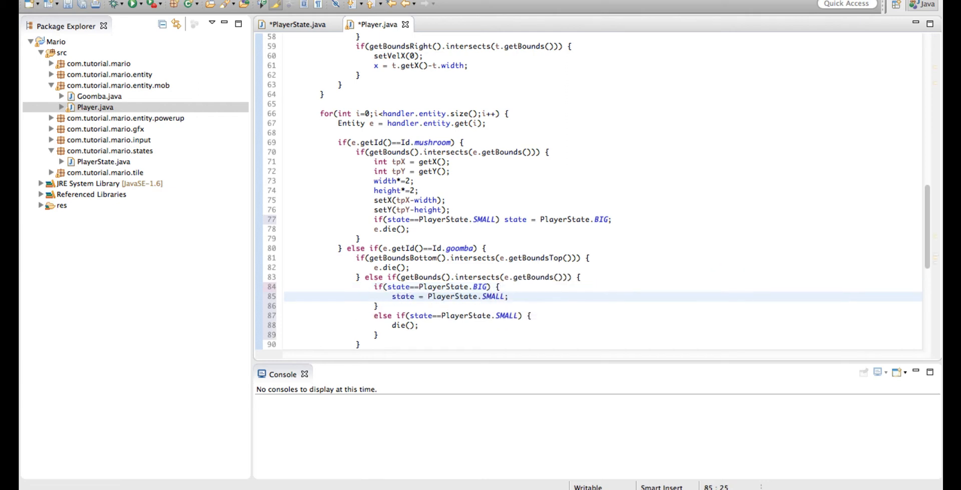
double_click(402, 296)
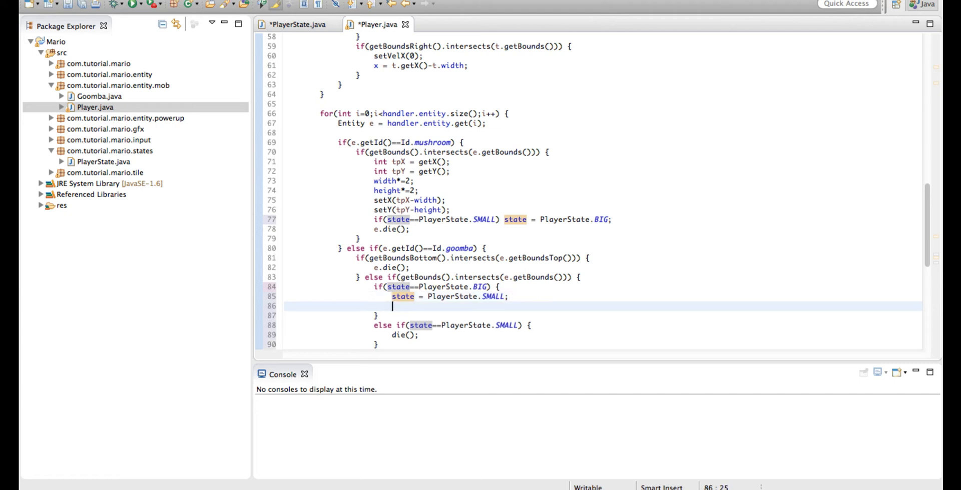
text(width)
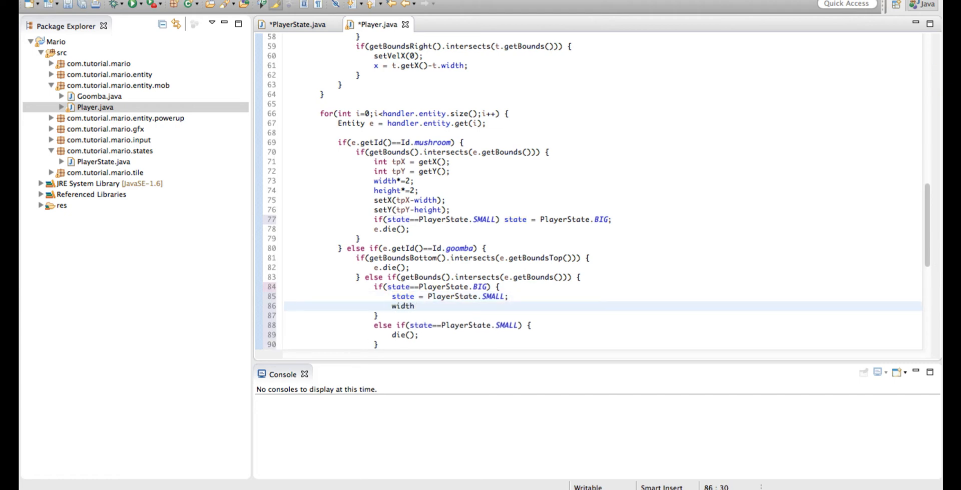
text(/=)
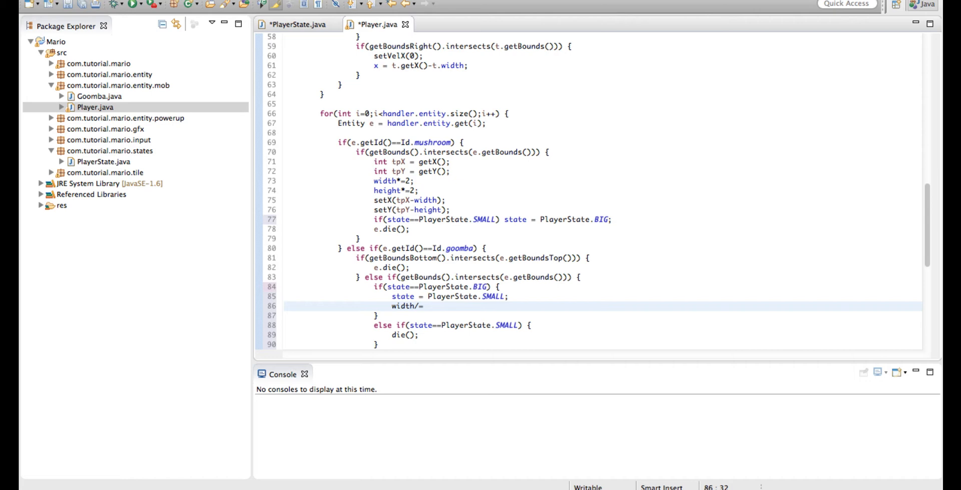
text(2;)
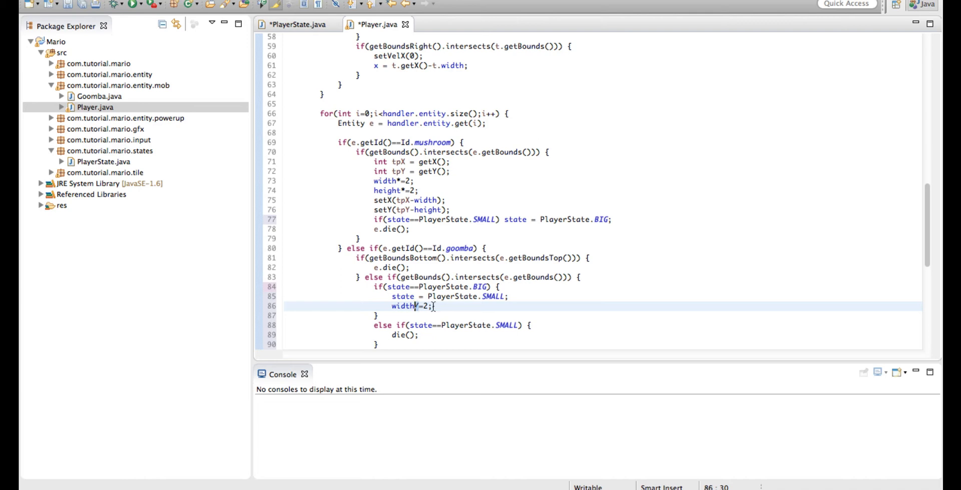
text(/)
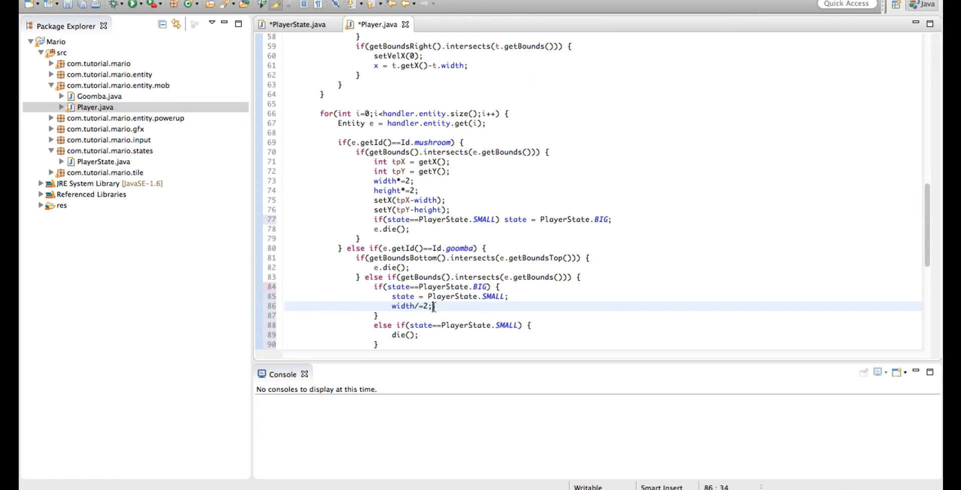
text(height)
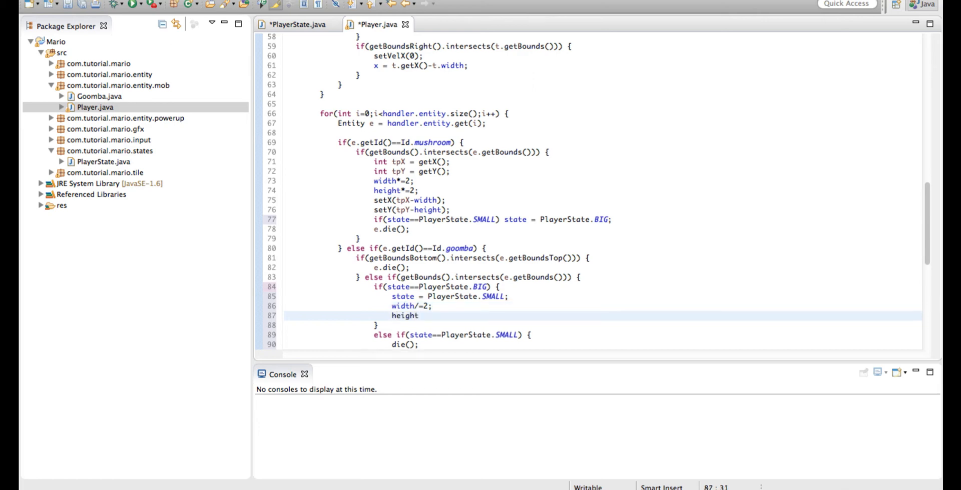
text(/=2;)
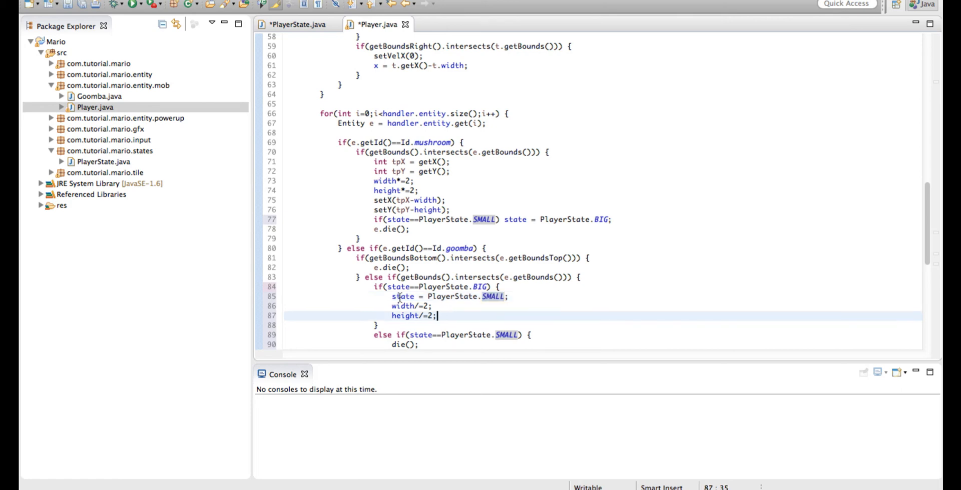
Save Player.java, run the game twice, and remove terminated console launches
key(ctrl+s)
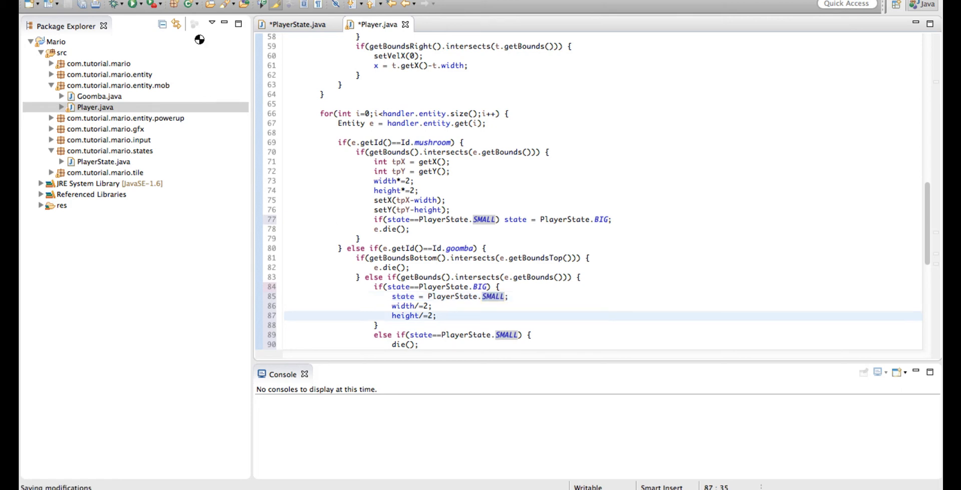
click(131, 5)
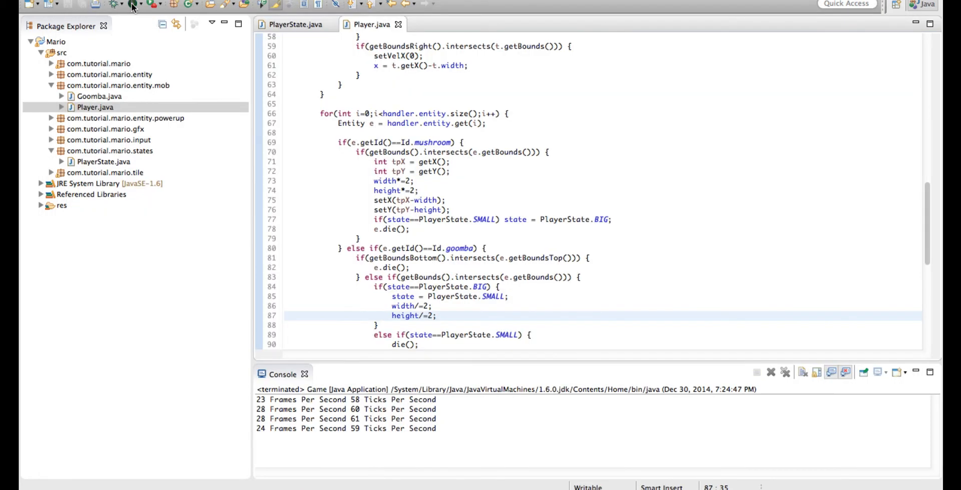
click(131, 4)
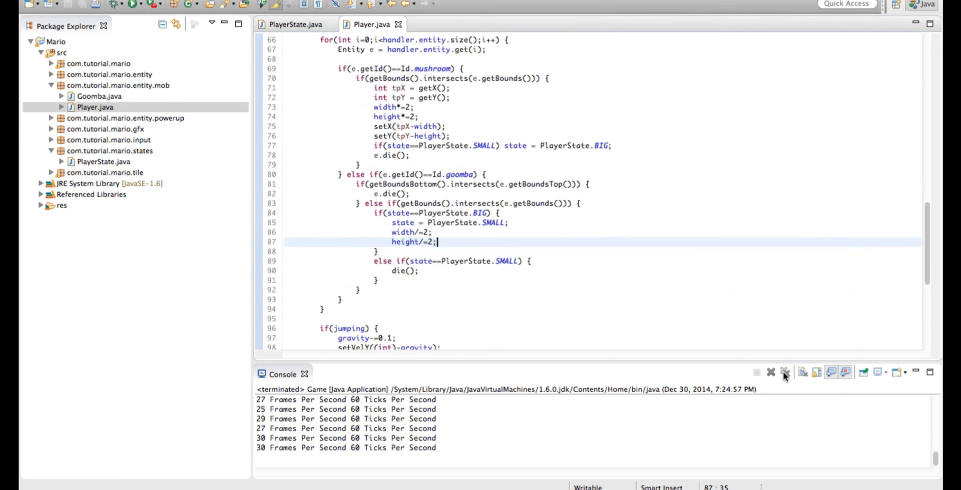
click(785, 373)
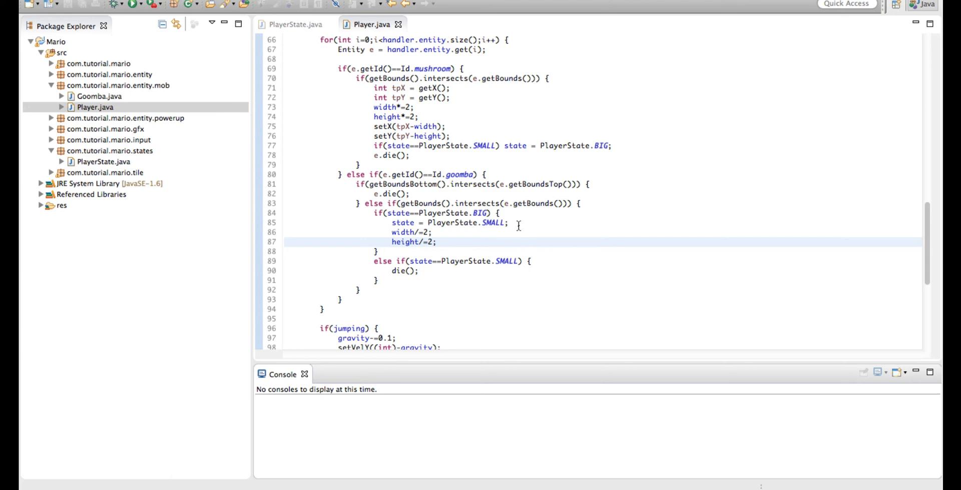
Add x+=width; and y+=height; after the halving lines, then run the game
click(437, 242)
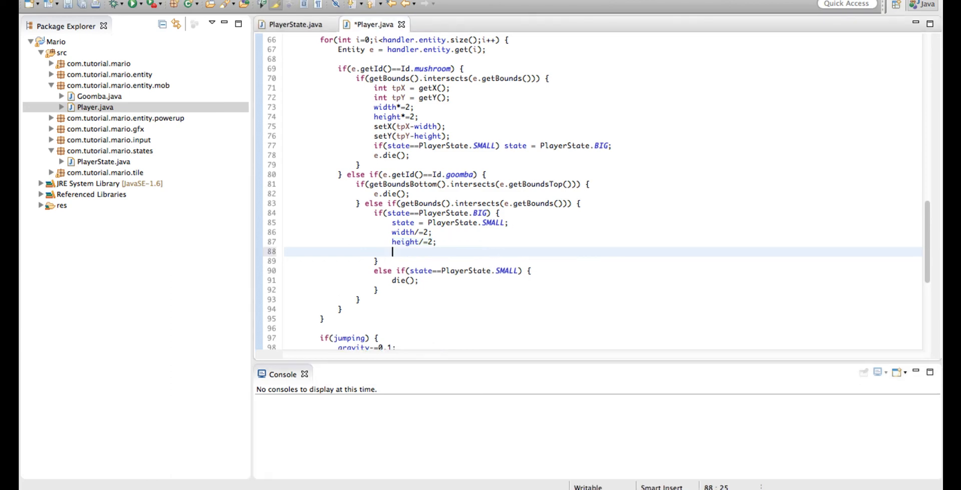
text(x+=wid)
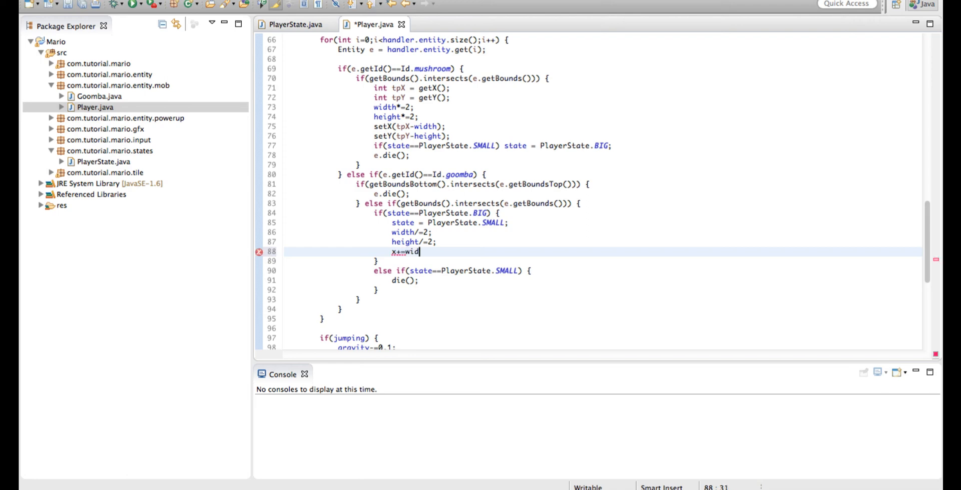
text(th;)
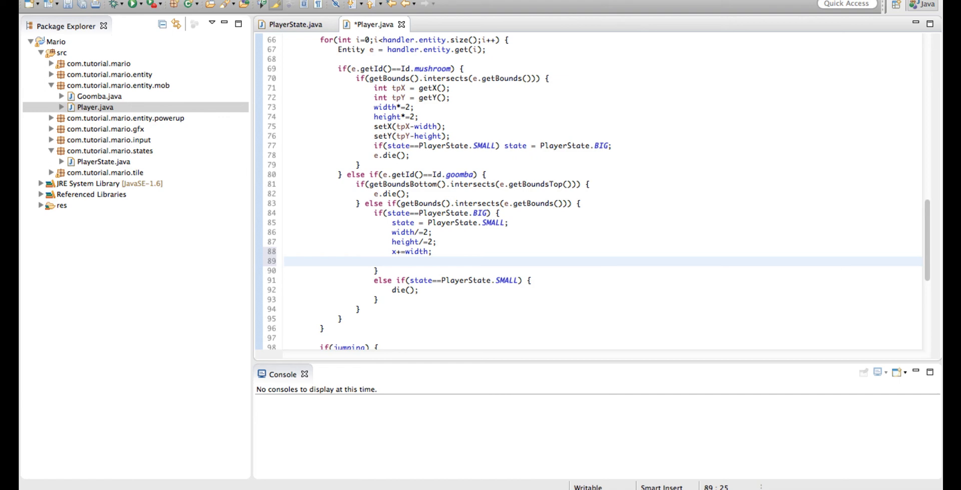
text(y+=hei)
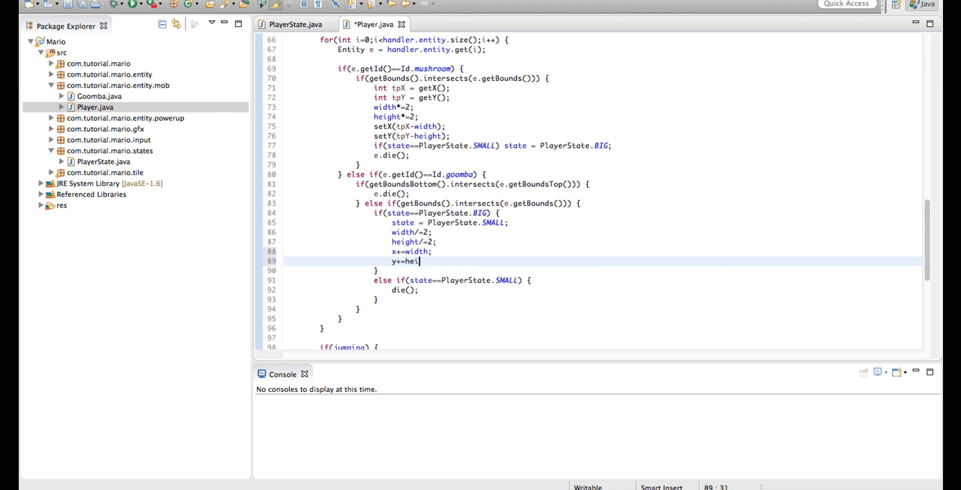
text(ght;)
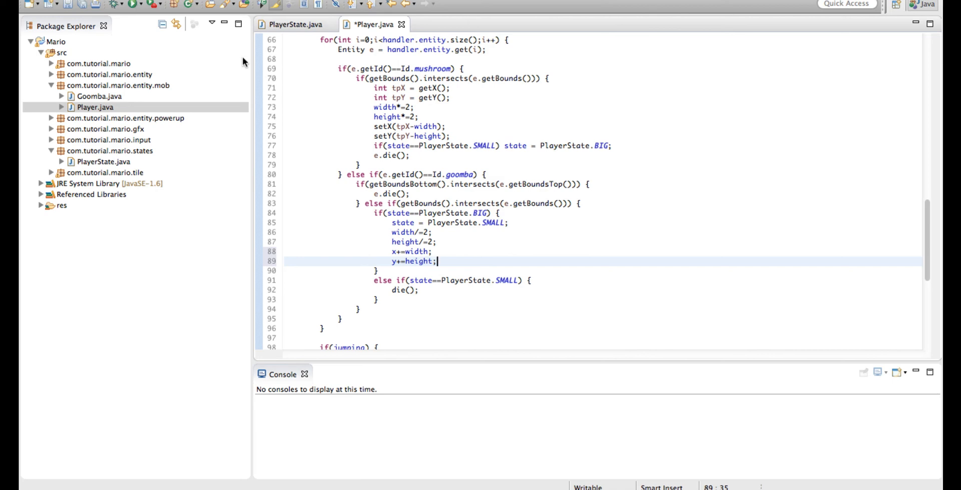
click(116, 4)
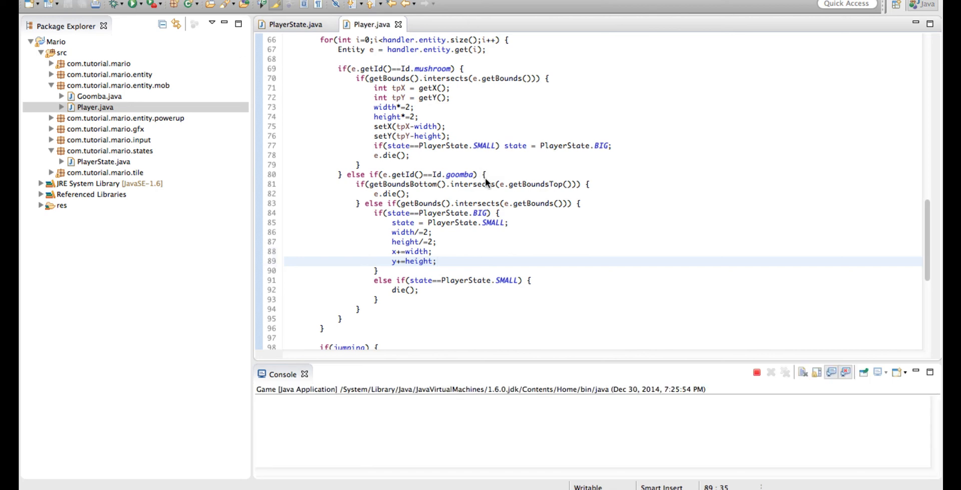
click(116, 3)
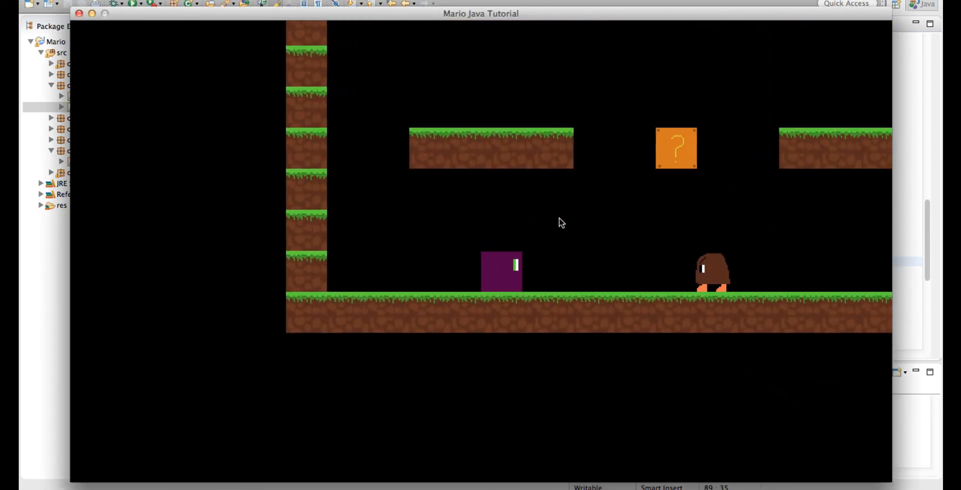